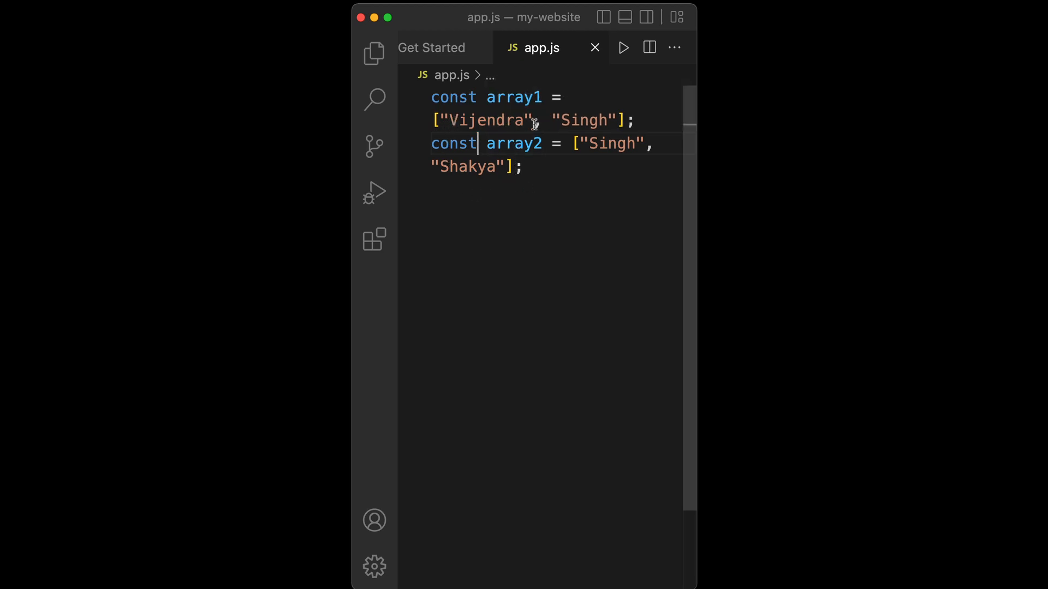
- Place the cursor after the array2 declaration to begin a new line
double_click(583, 120)
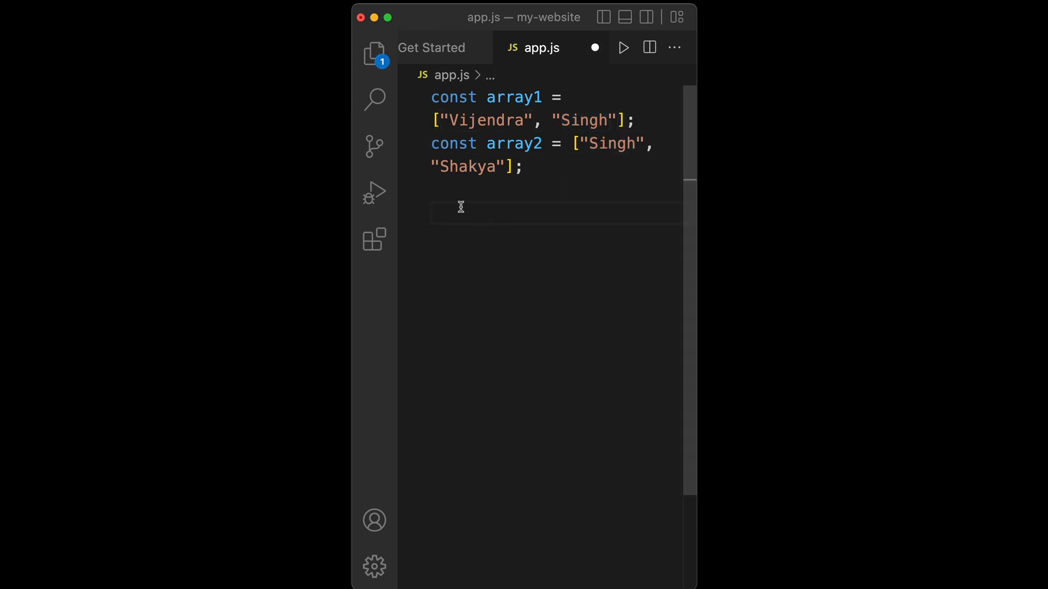
- Write const mergeUniqueArray = [...new Set([...array1, ...array2])] below the array declarations
text(const mergeUniqueArray)
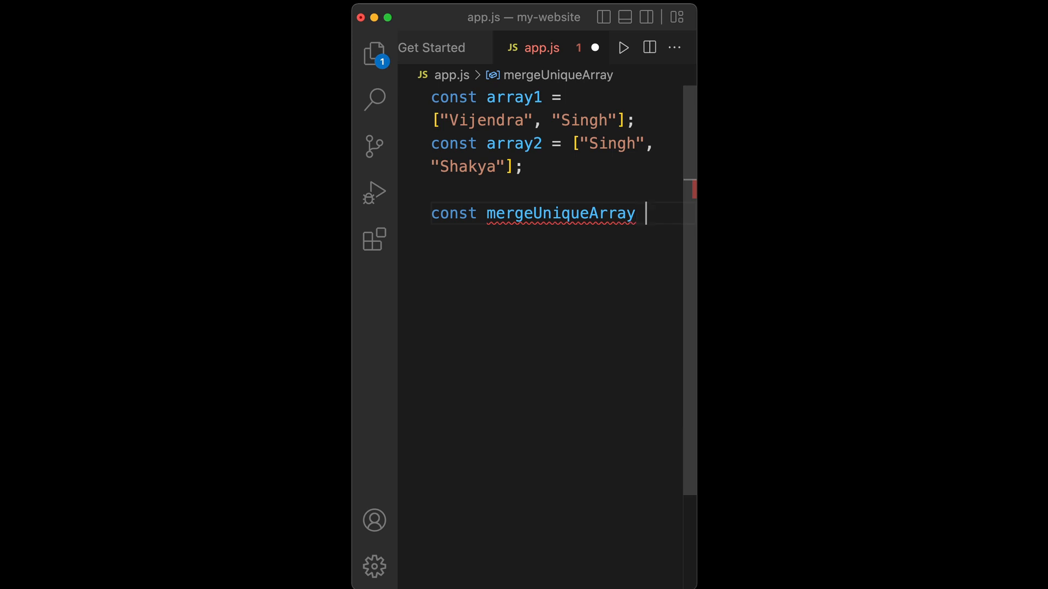
text(= [])
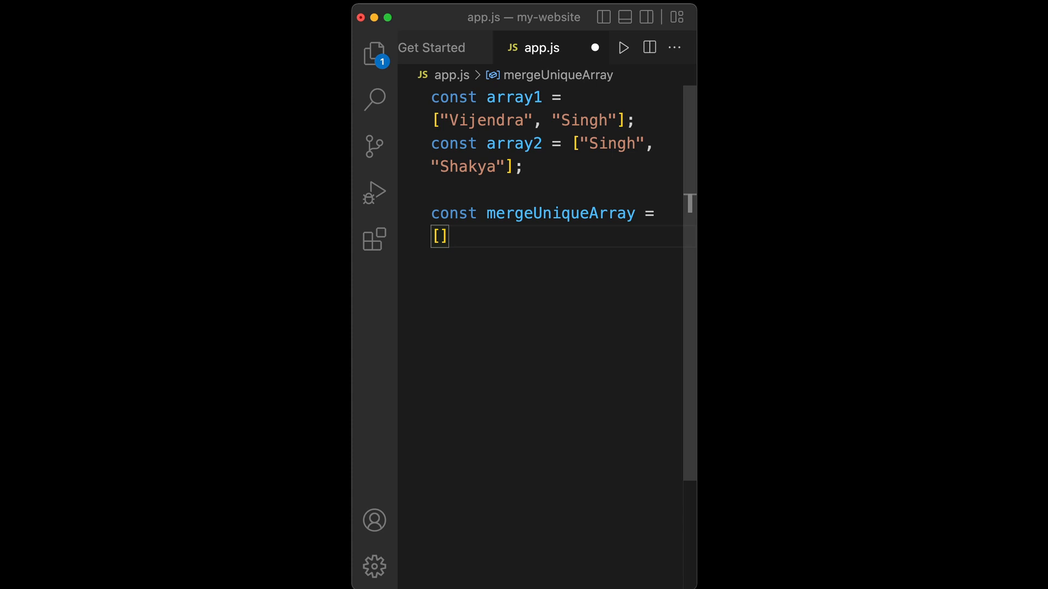
text(...)
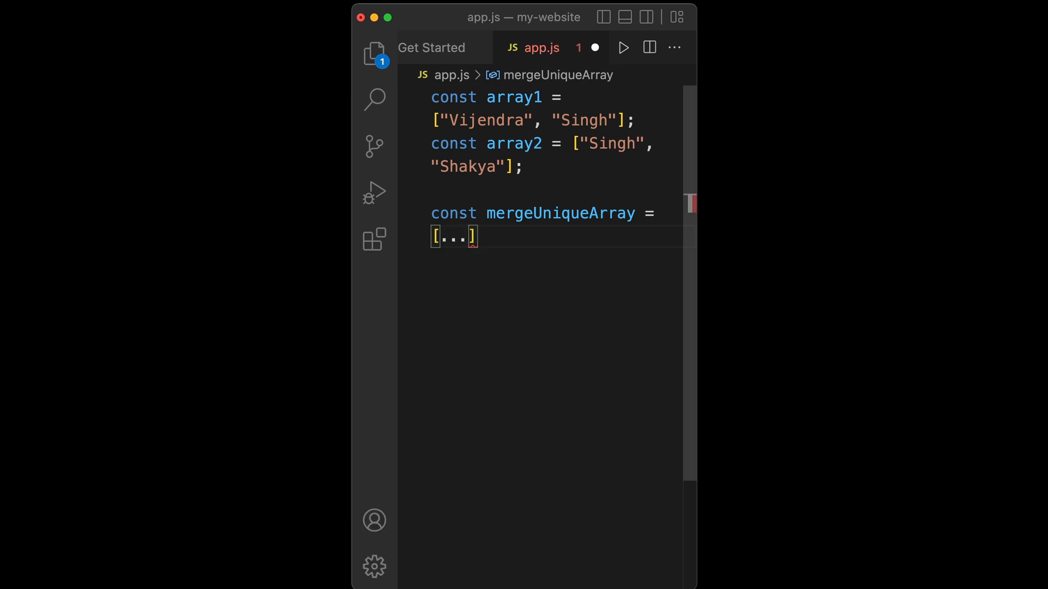
text(new)
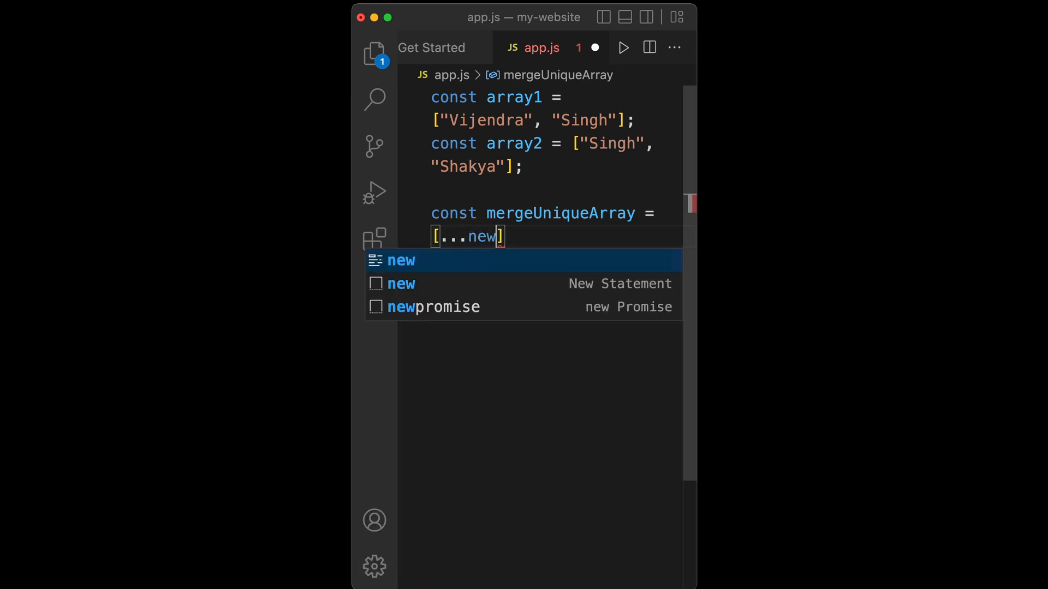
text(Set()
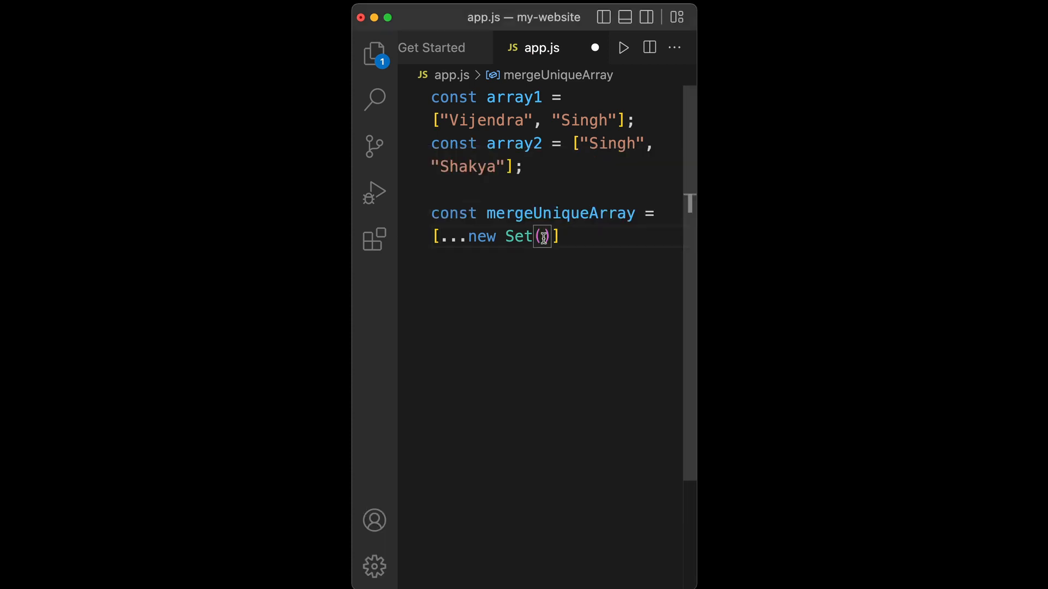
text([])
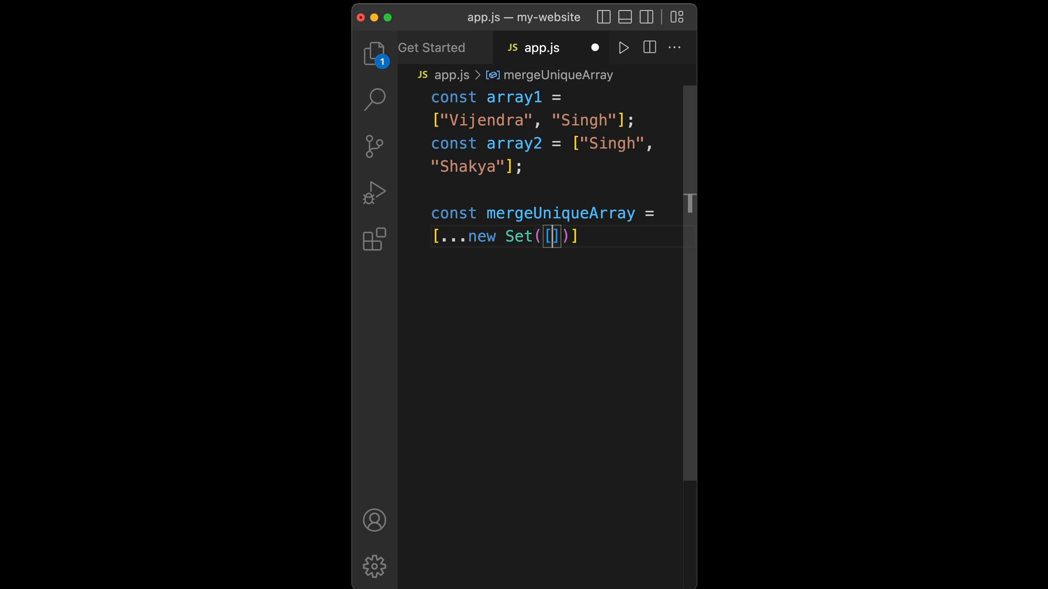
text(...)
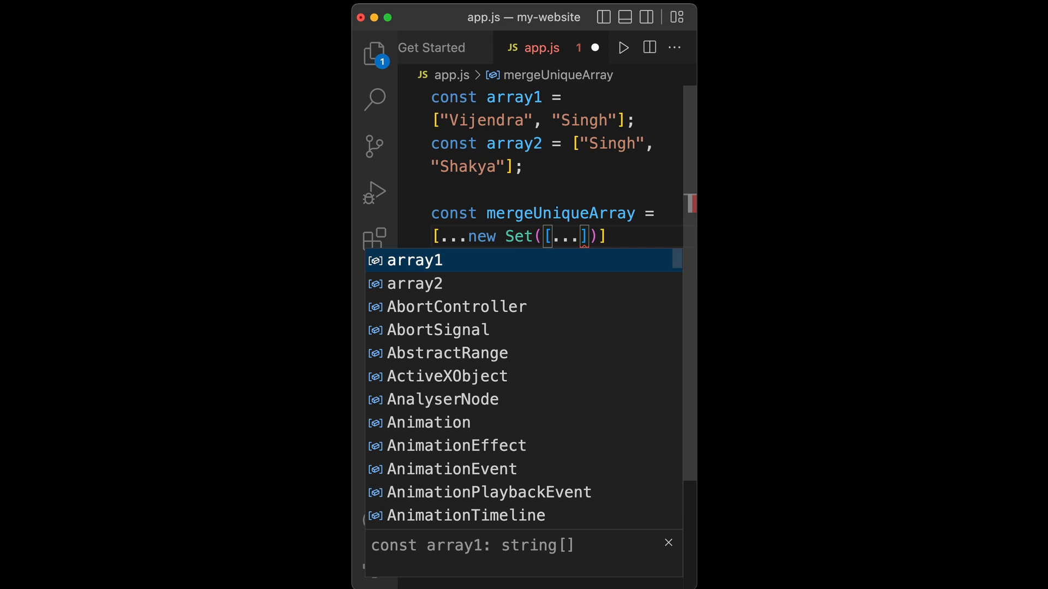
text(array1, ...array2)
text(console.log(mergeUniqueArray);)
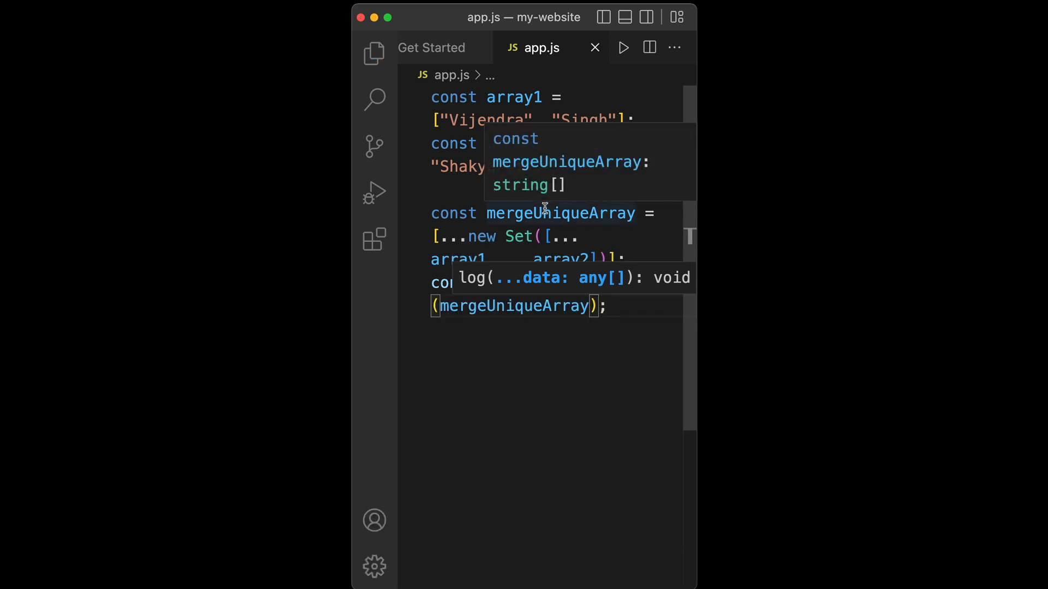
- Start debugging app.js from the Run menu to print the merged unique array
click(621, 47)
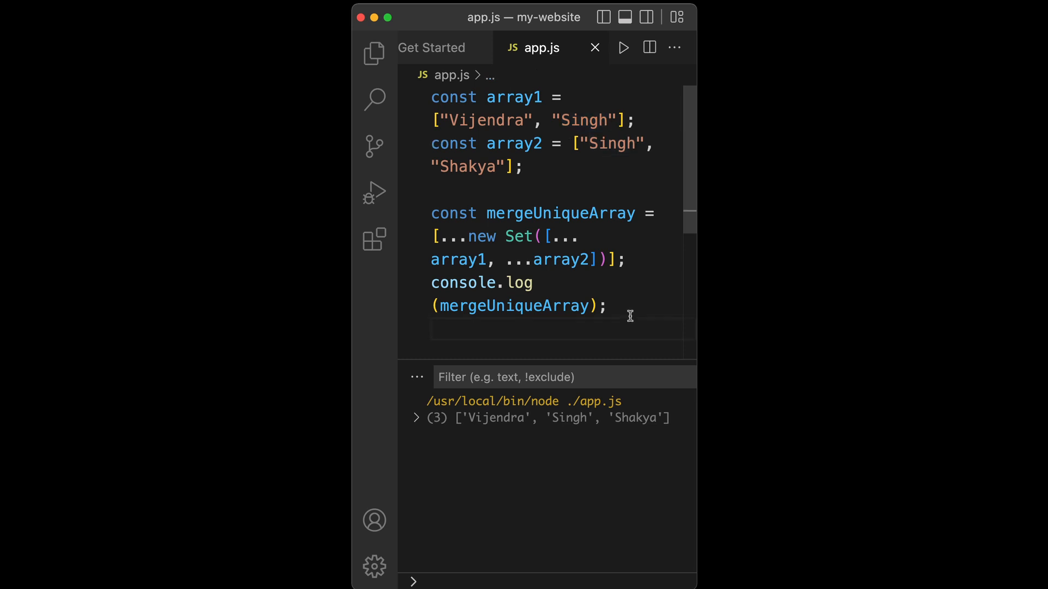
mouse_move(580, 344)
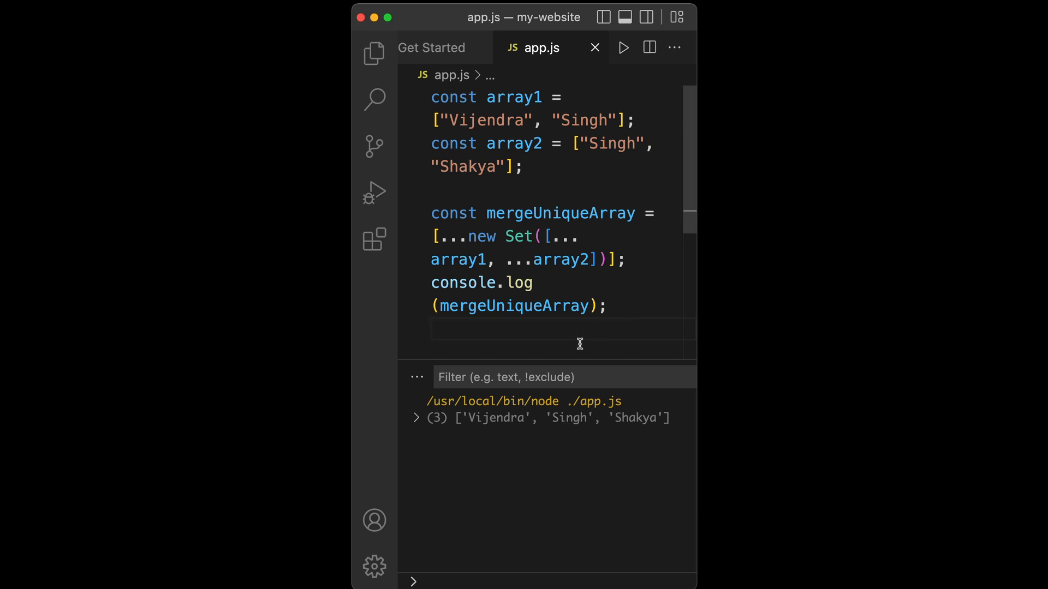
mouse_move(552, 236)
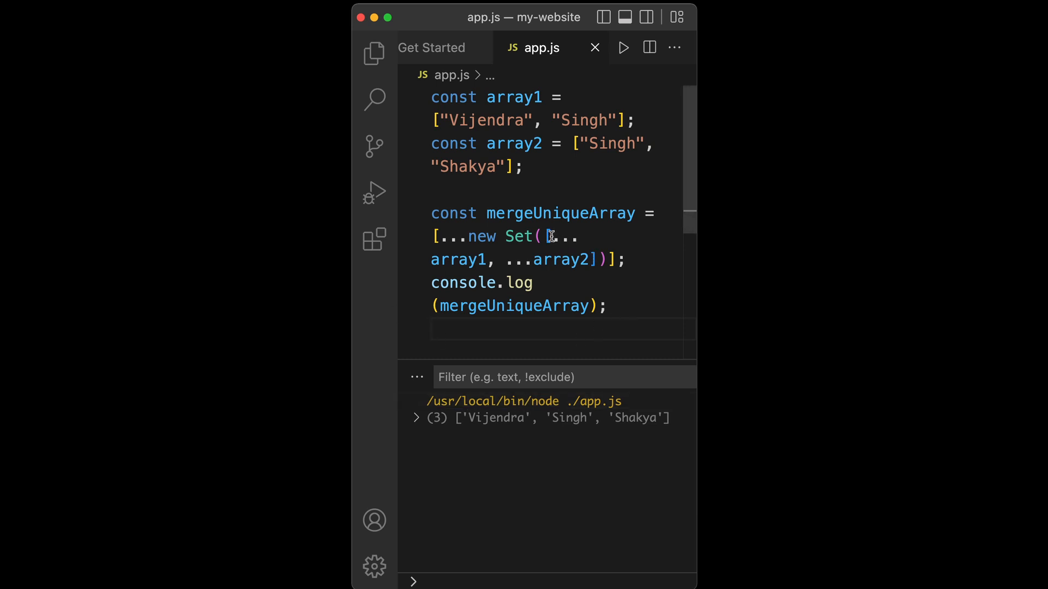
drag(548, 237, 585, 259)
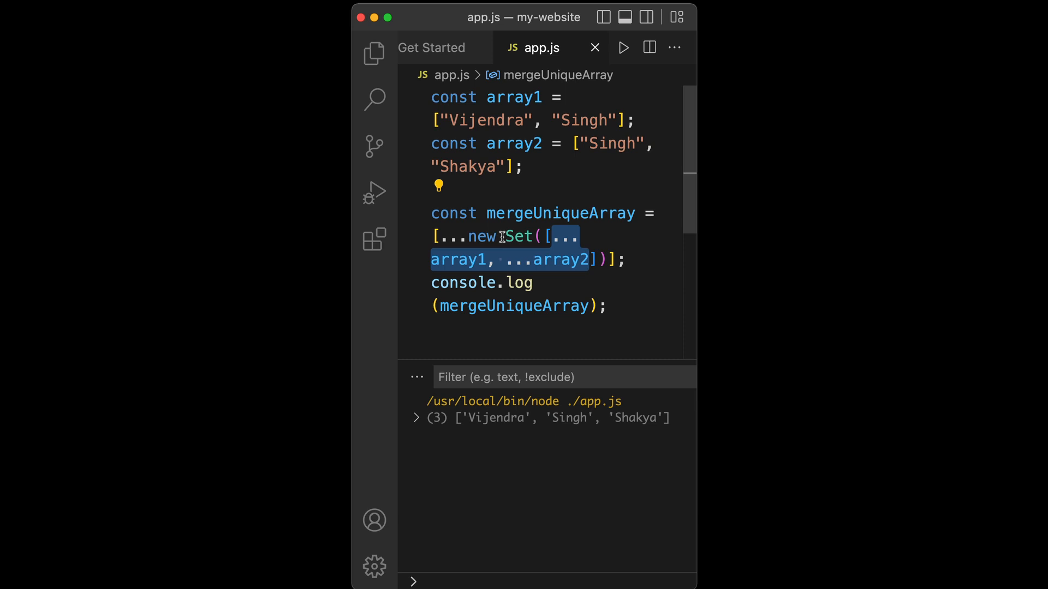
mouse_move(517, 237)
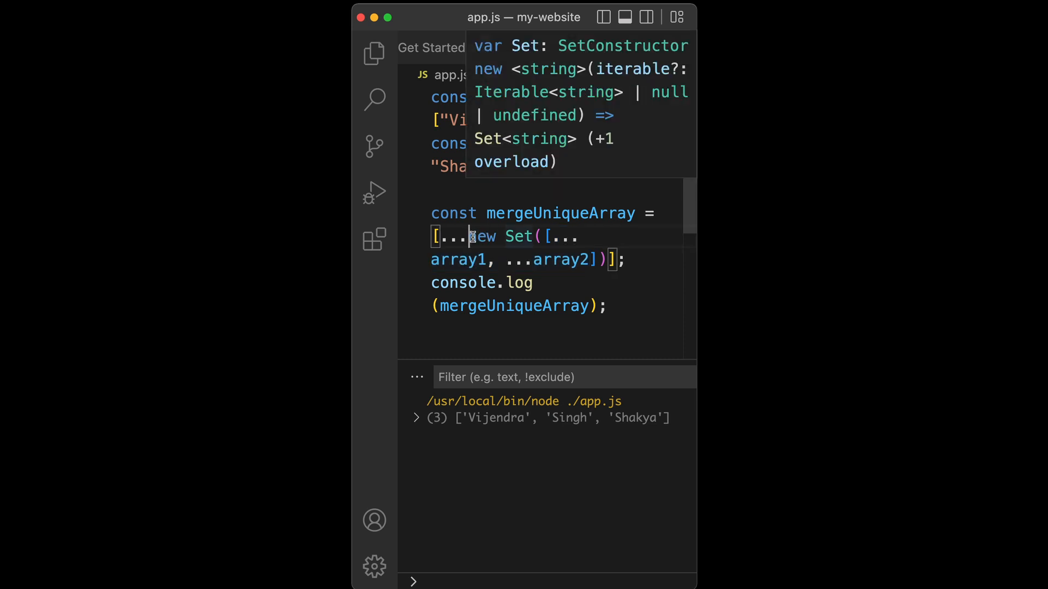